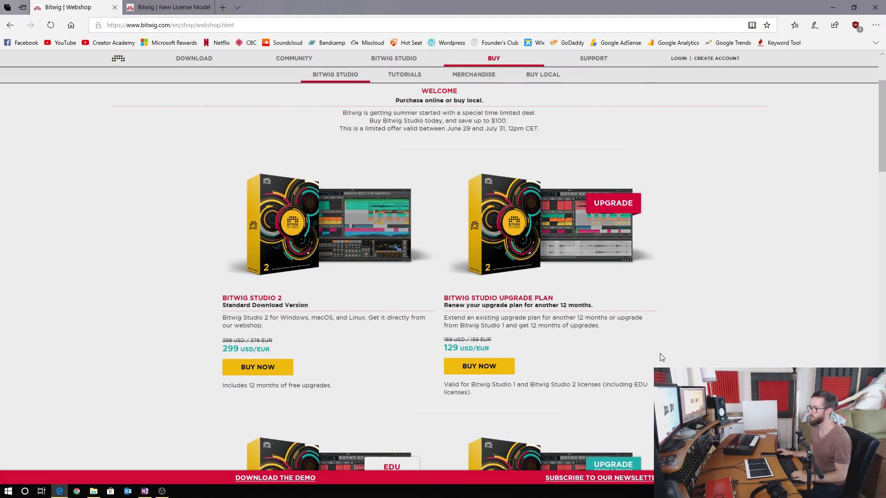
pyautogui.moveTo(571, 300)
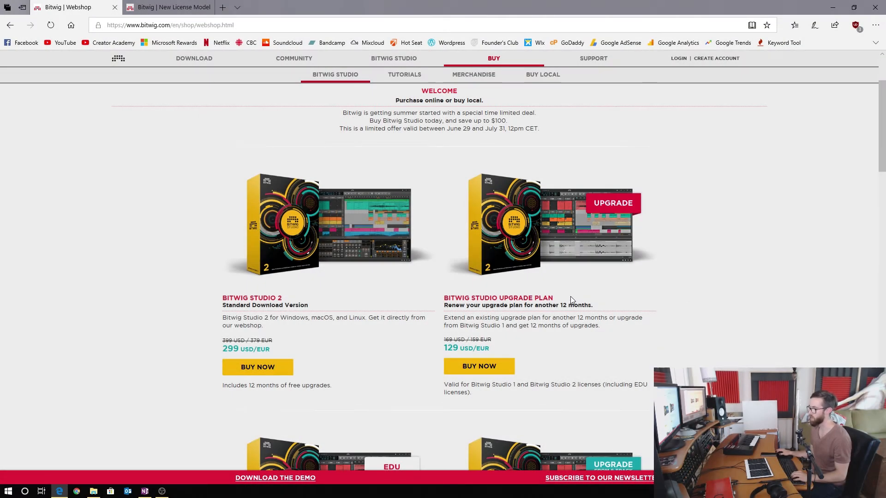
pyautogui.moveTo(597, 307)
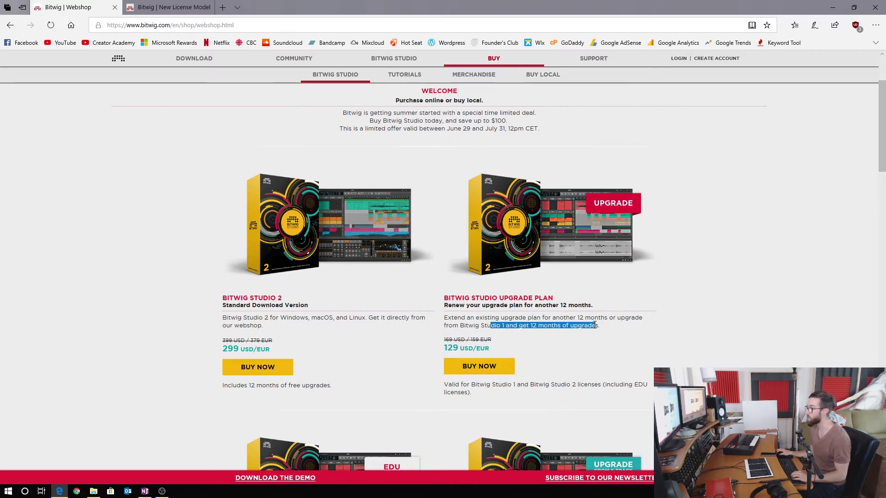
pyautogui.moveTo(611, 328)
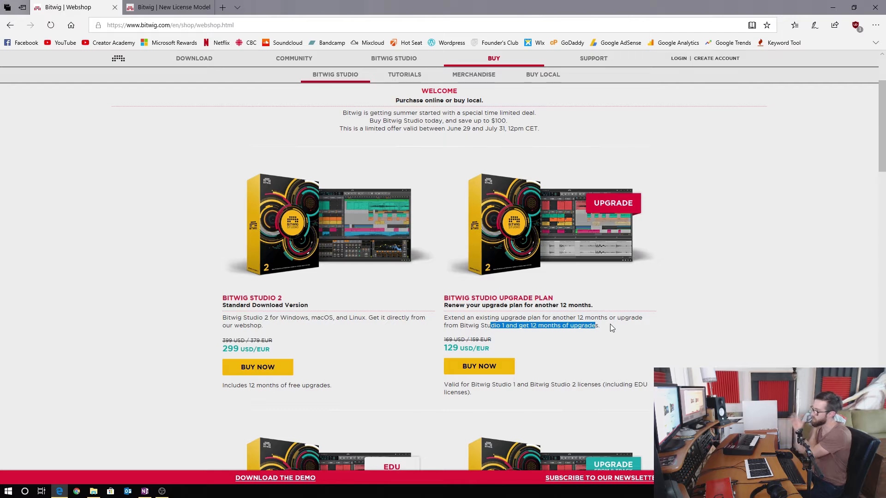
pyautogui.moveTo(435, 136)
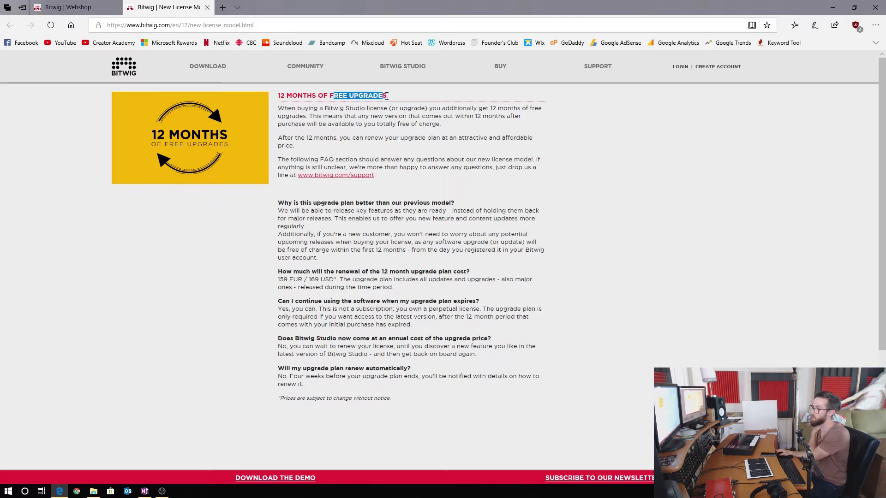
pyautogui.moveTo(389, 240)
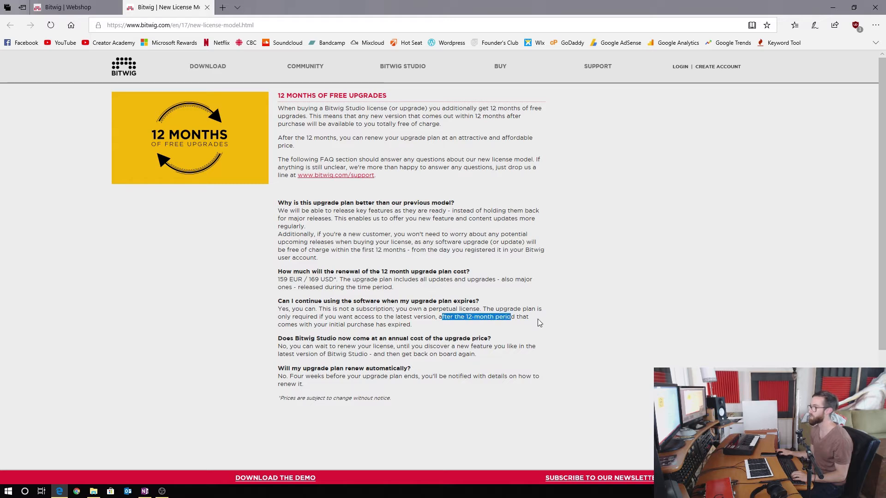
pyautogui.moveTo(371, 325)
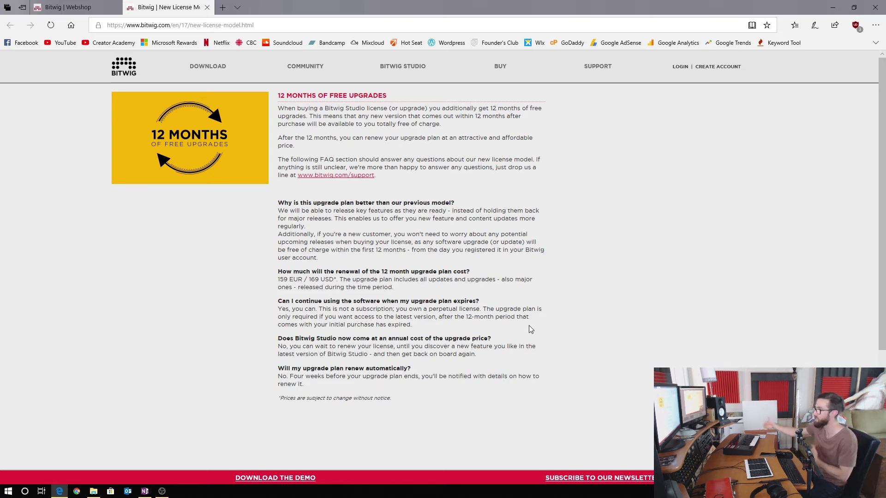
pyautogui.moveTo(711, 299)
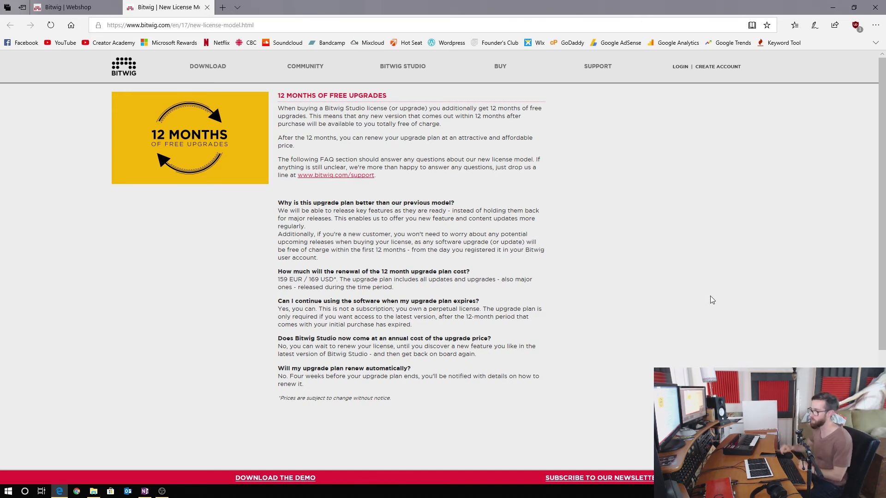
pyautogui.moveTo(690, 350)
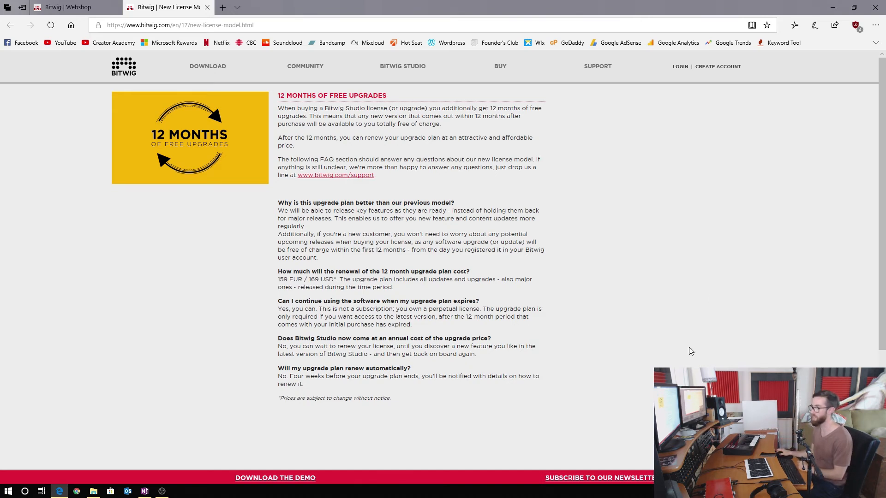
pyautogui.moveTo(460, 317)
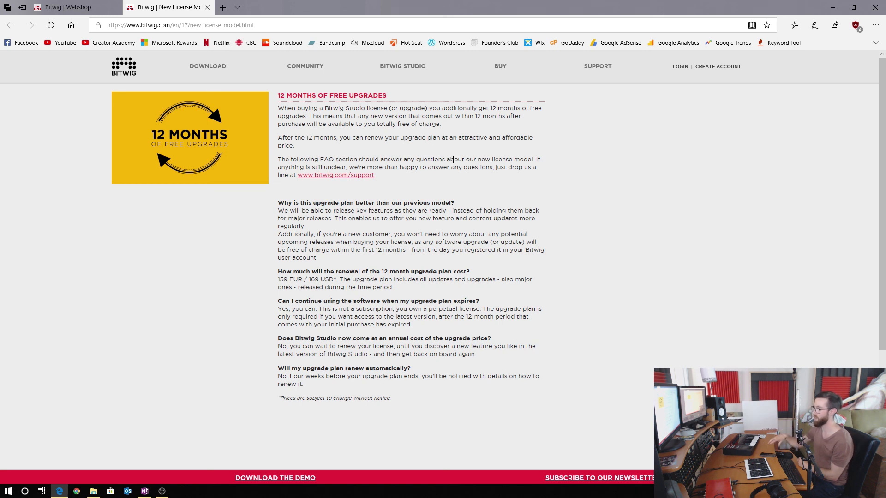
pyautogui.moveTo(574, 244)
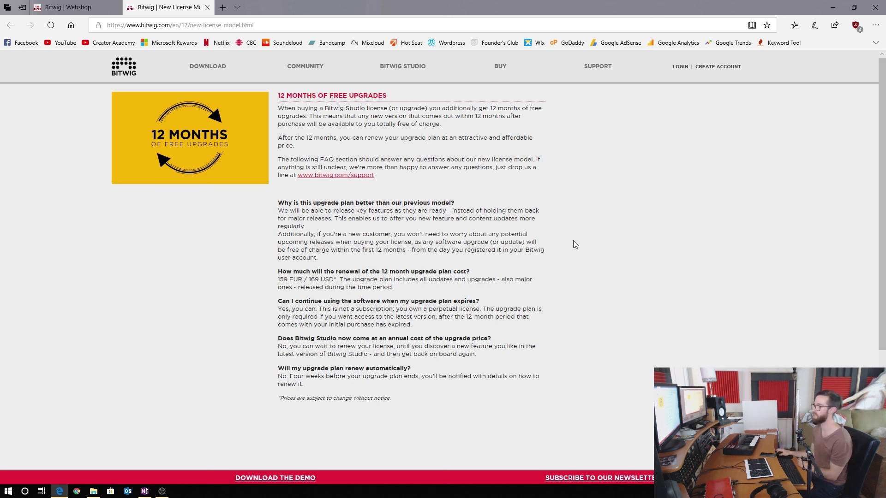
pyautogui.moveTo(708, 337)
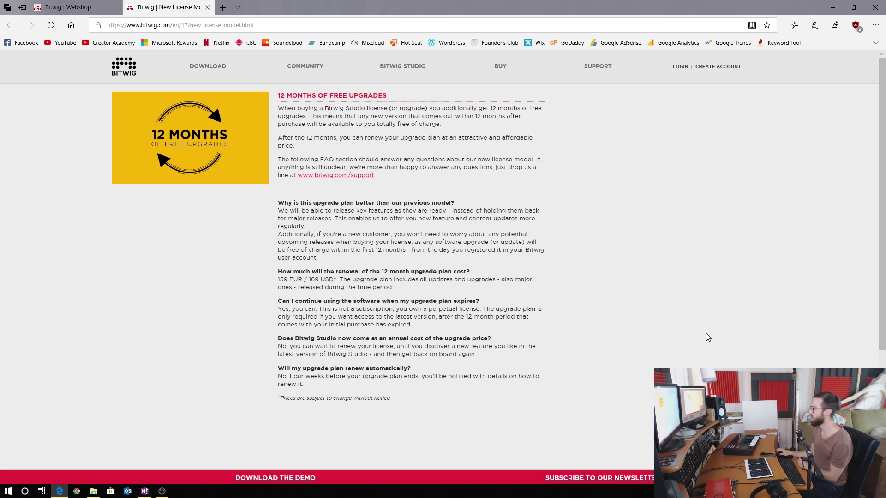